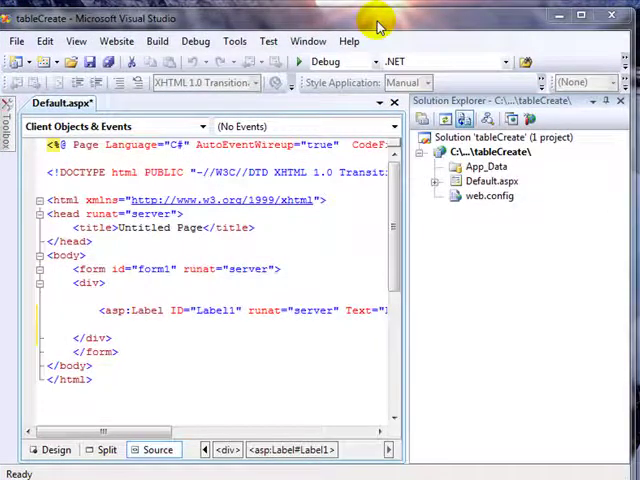
{"action": "mouse_move", "coordinate": [476, 62]}
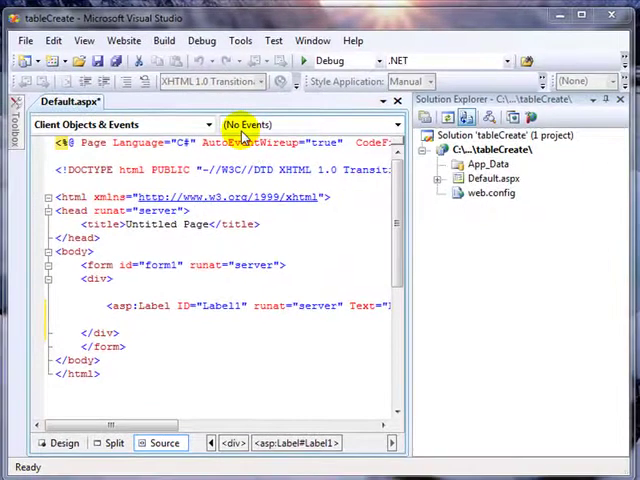
{"action": "mouse_move", "coordinate": [416, 224]}
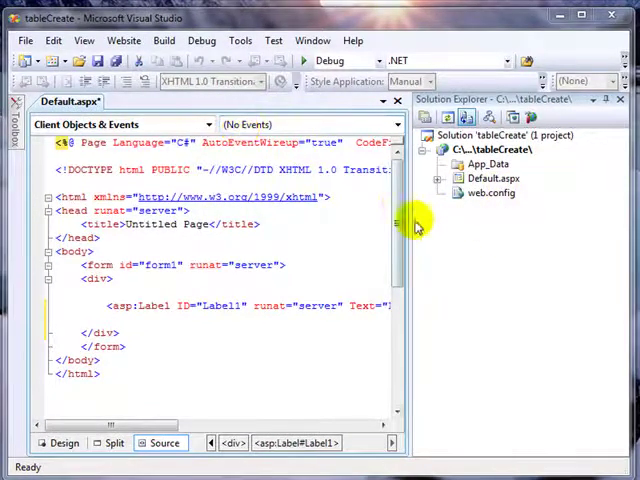
{"action": "mouse_move", "coordinate": [504, 240]}
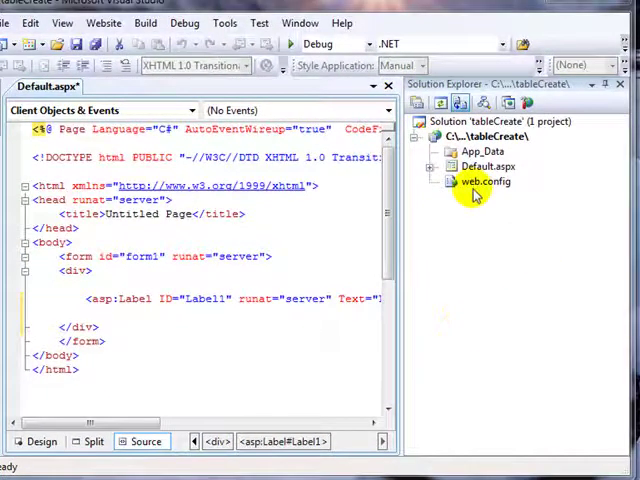
{"action": "mouse_move", "coordinate": [508, 278]}
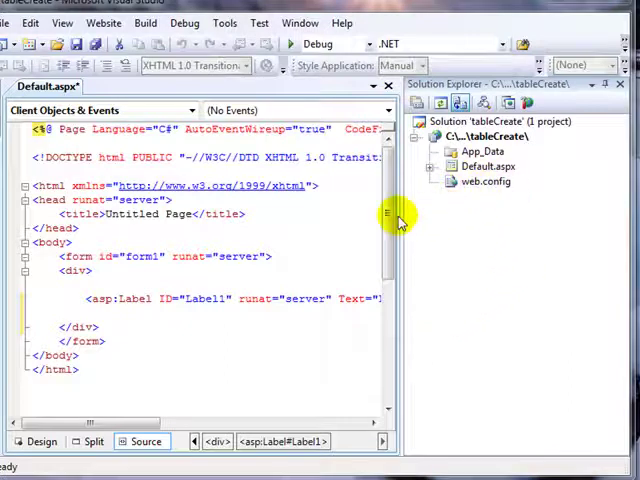
{"action": "mouse_move", "coordinate": [564, 218]}
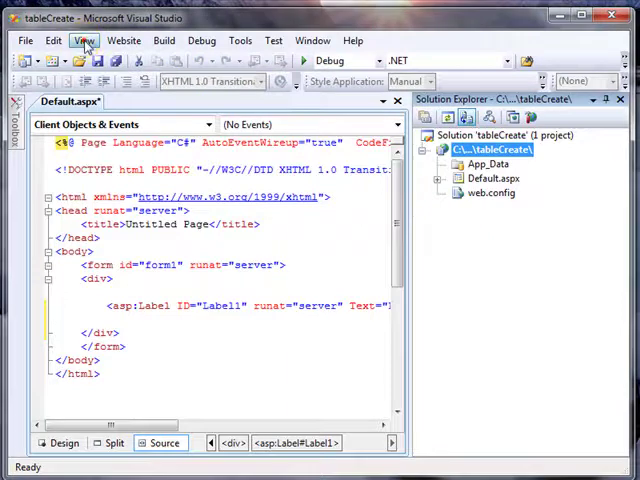
Show Server Explorer from the View menu, tabbed in the same panel as Solution Explorer
{"action": "left_click", "coordinate": [84, 40]}
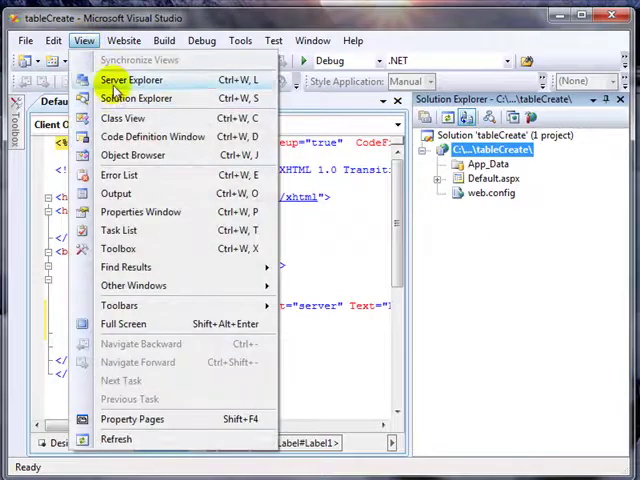
{"action": "left_click", "coordinate": [132, 80]}
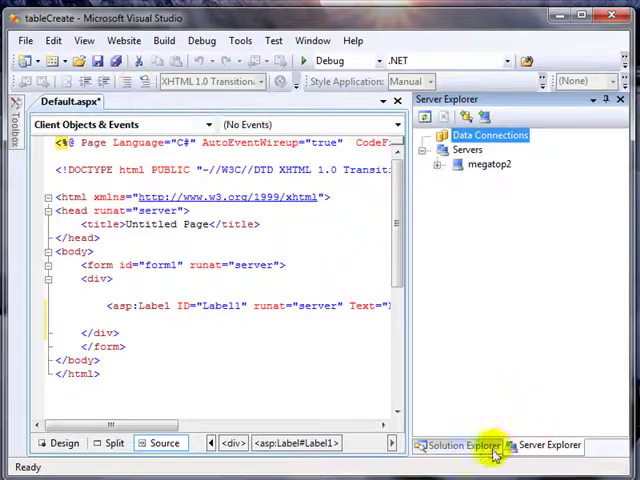
{"action": "left_click", "coordinate": [456, 444]}
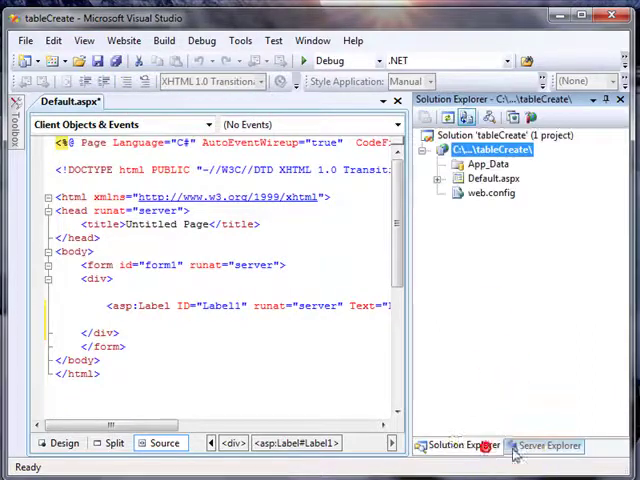
{"action": "left_click", "coordinate": [548, 444]}
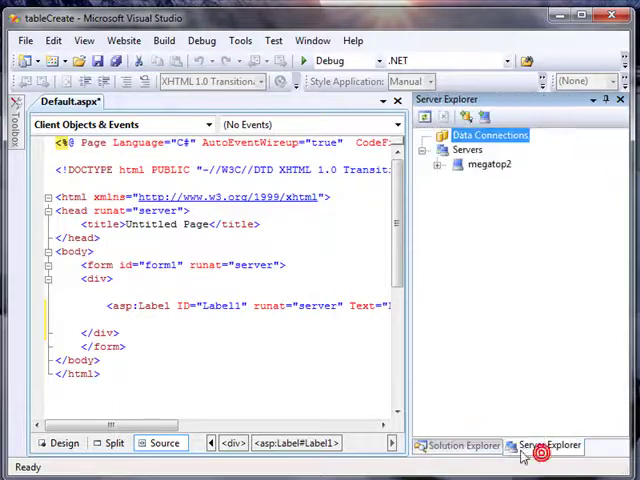
{"action": "left_click", "coordinate": [84, 40]}
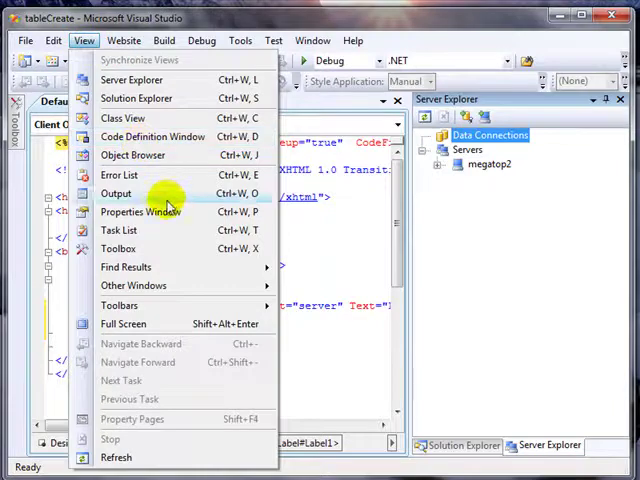
Show the Properties window and dock it as a document tab beside Default.aspx
{"action": "left_click", "coordinate": [140, 212]}
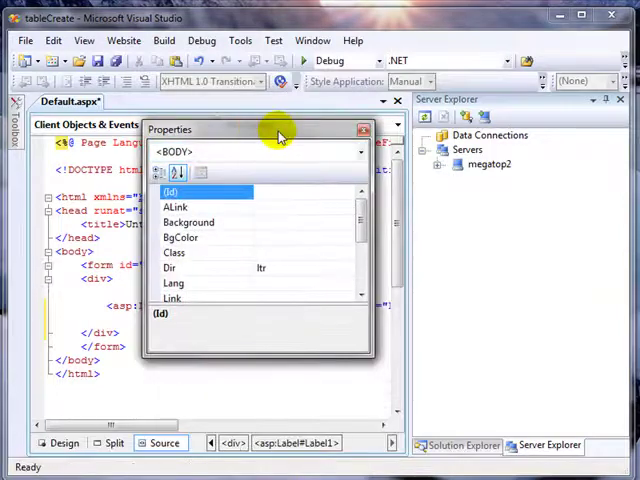
{"action": "left_click_drag", "start_coordinate": [280, 128], "coordinate": [216, 152]}
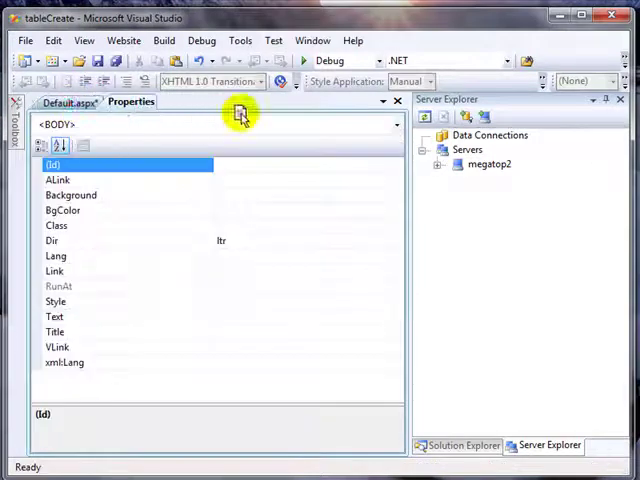
{"action": "mouse_move", "coordinate": [120, 112]}
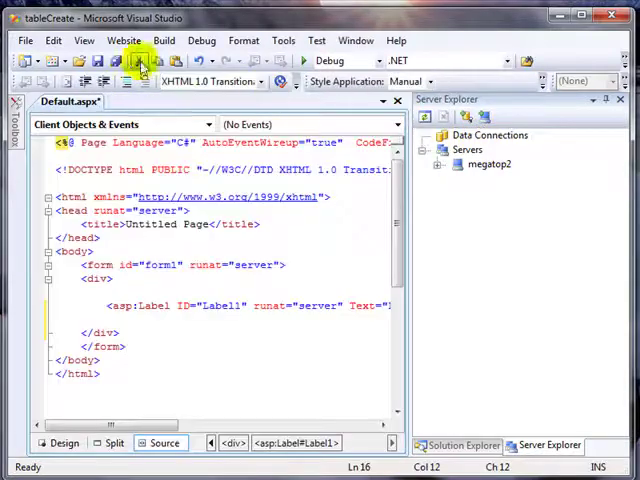
Float the Properties window, then dock it in the lower right beneath the Server/Solution Explorer panel
{"action": "left_click", "coordinate": [84, 40]}
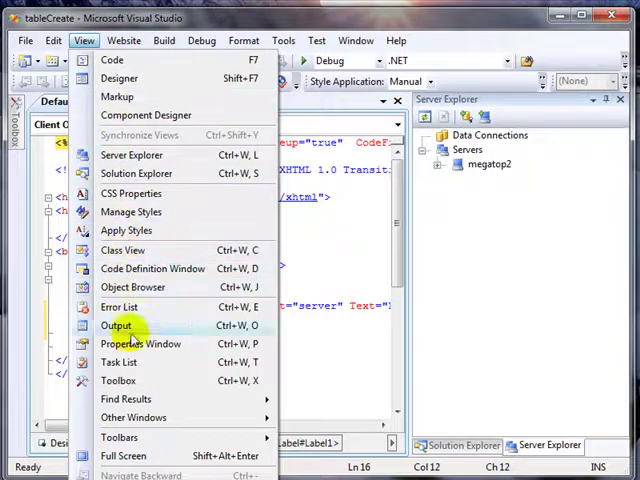
{"action": "left_click", "coordinate": [140, 344]}
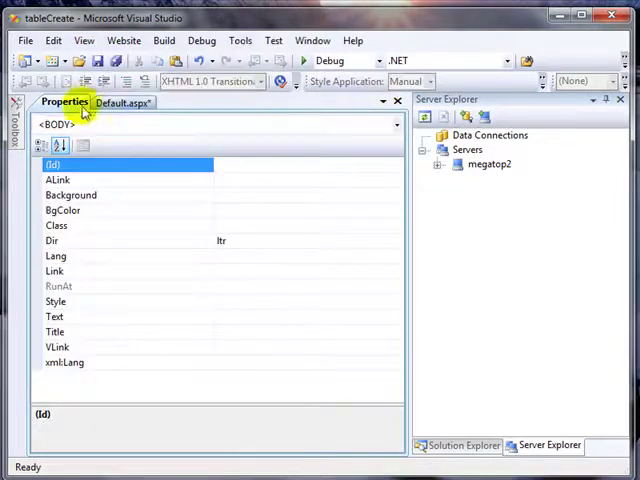
{"action": "right_click", "coordinate": [66, 100]}
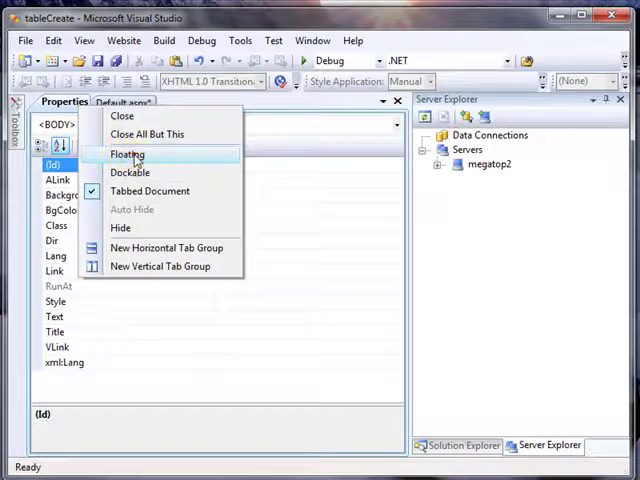
{"action": "left_click", "coordinate": [128, 154]}
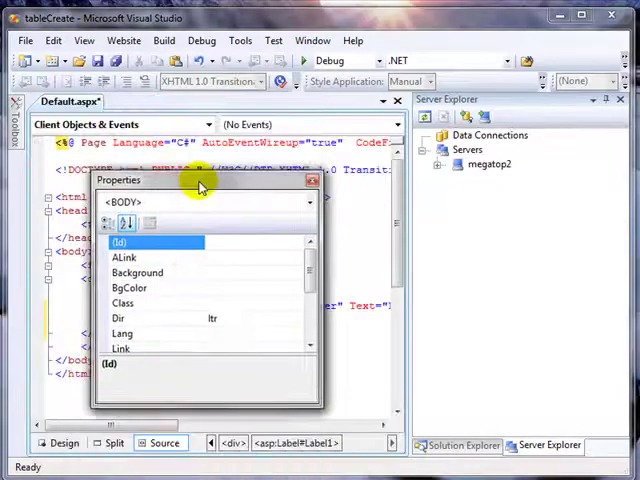
{"action": "left_click_drag", "start_coordinate": [200, 180], "coordinate": [530, 182]}
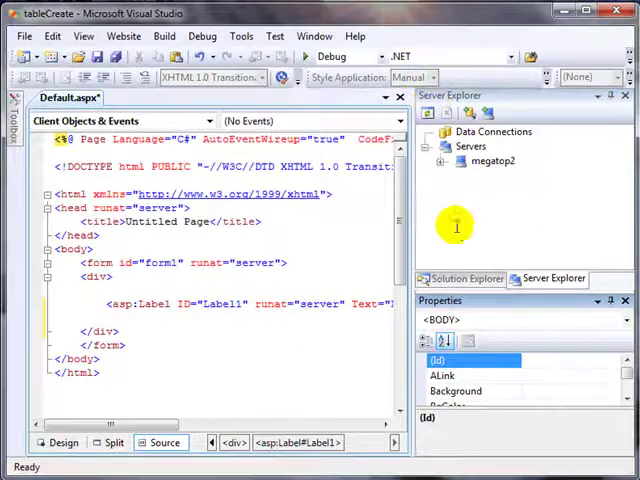
Select Label1 in the markup and switch the Properties window to its Events list
{"action": "left_click", "coordinate": [112, 442]}
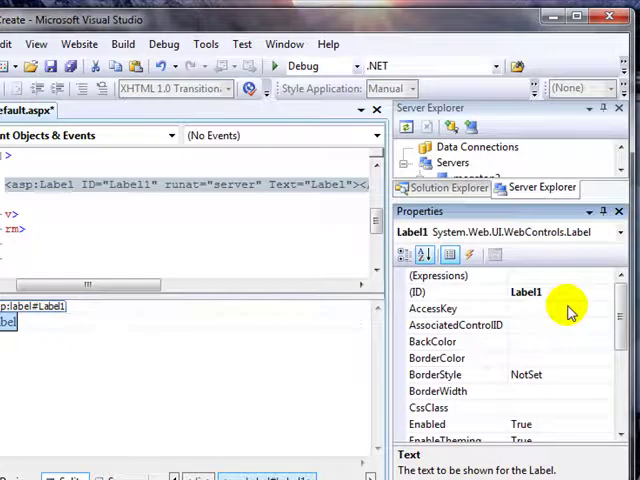
{"action": "mouse_move", "coordinate": [558, 304]}
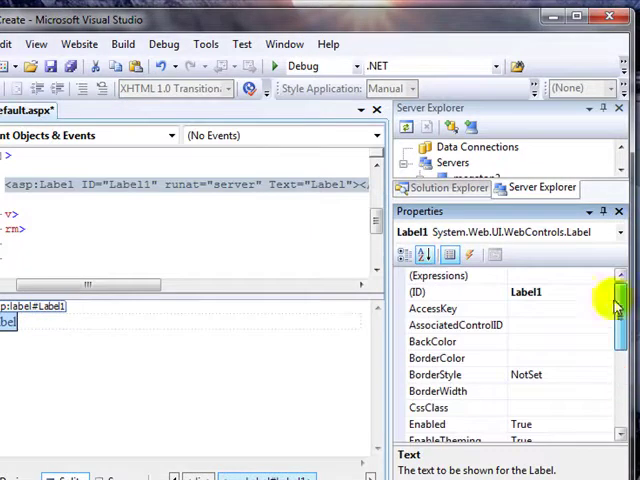
{"action": "left_click", "coordinate": [468, 254]}
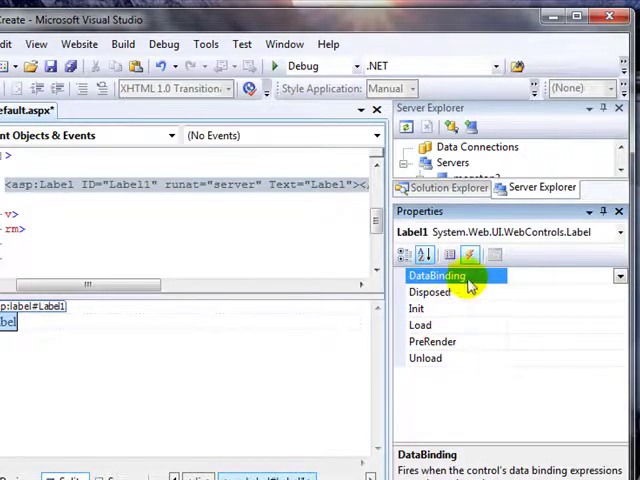
Generate the Label1_DataBinding handler from the Events list and view it in Default.aspx.cs
{"action": "double_click", "coordinate": [440, 276]}
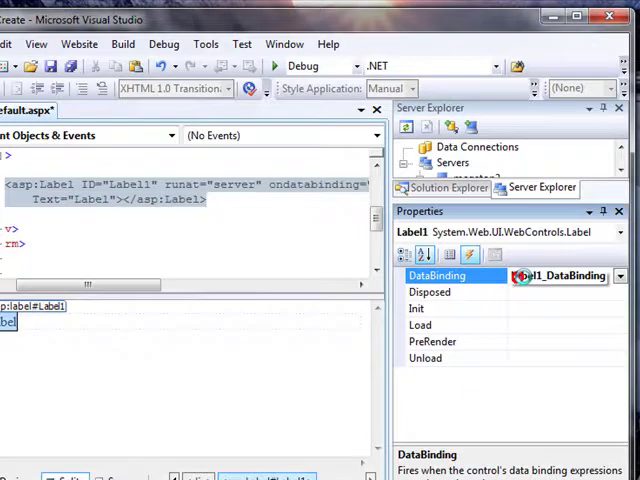
{"action": "double_click", "coordinate": [570, 276]}
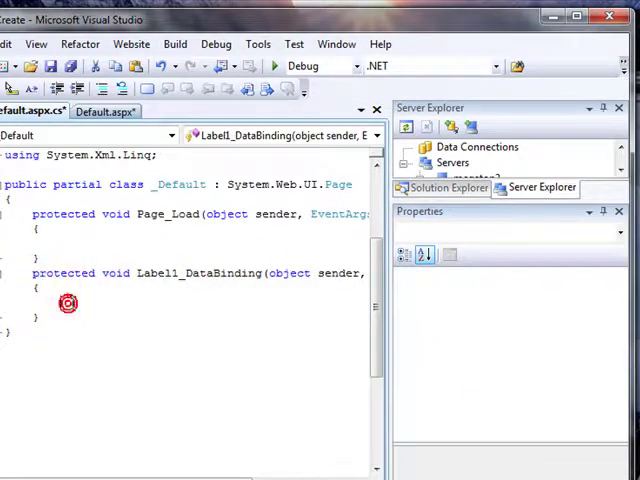
{"action": "left_click", "coordinate": [278, 278]}
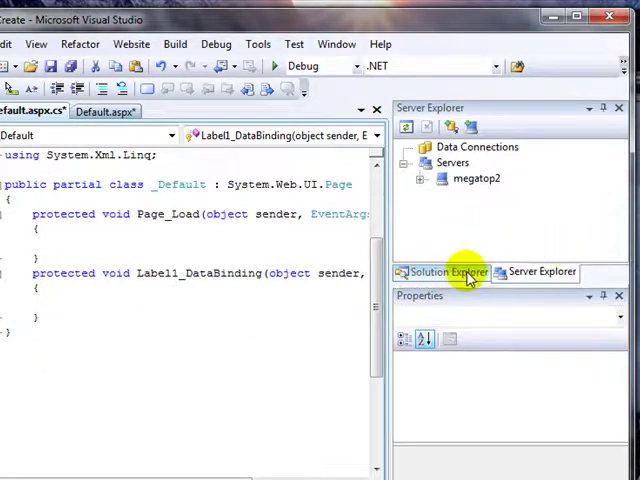
Switch the docked panel to Solution Explorer, showing the tableCreate project files and properties
{"action": "left_click", "coordinate": [542, 272]}
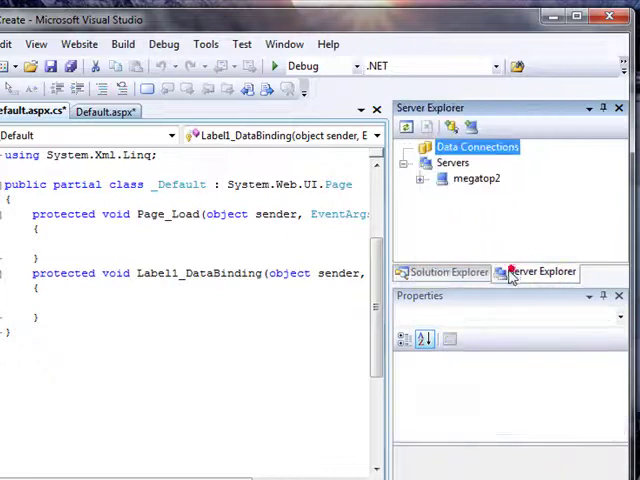
{"action": "left_click", "coordinate": [446, 272]}
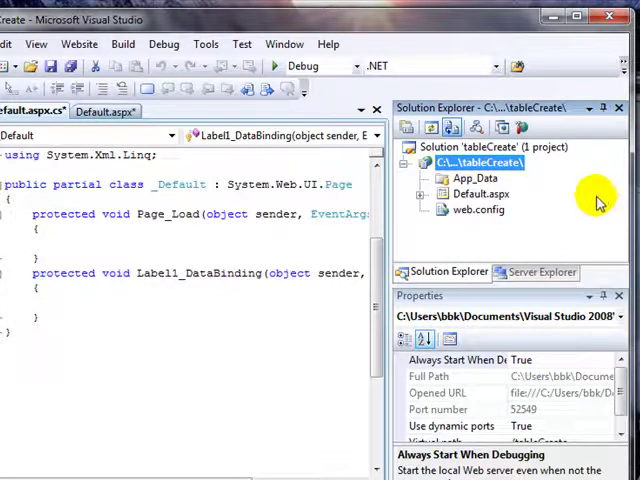
{"action": "mouse_move", "coordinate": [592, 210]}
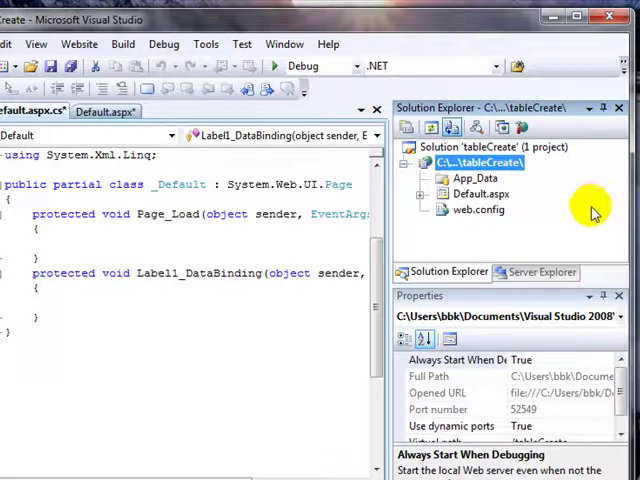